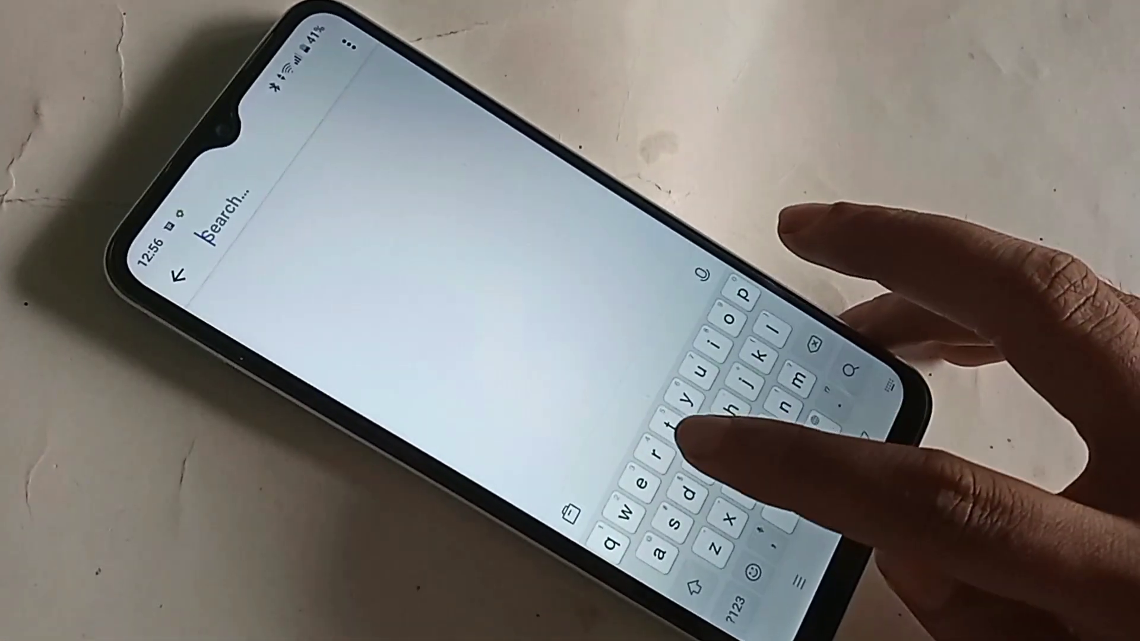
Step: Search Settings for 'ra' and open the RAM result showing 4.0 GB on About phone
{"action": "type", "text": "ra"}
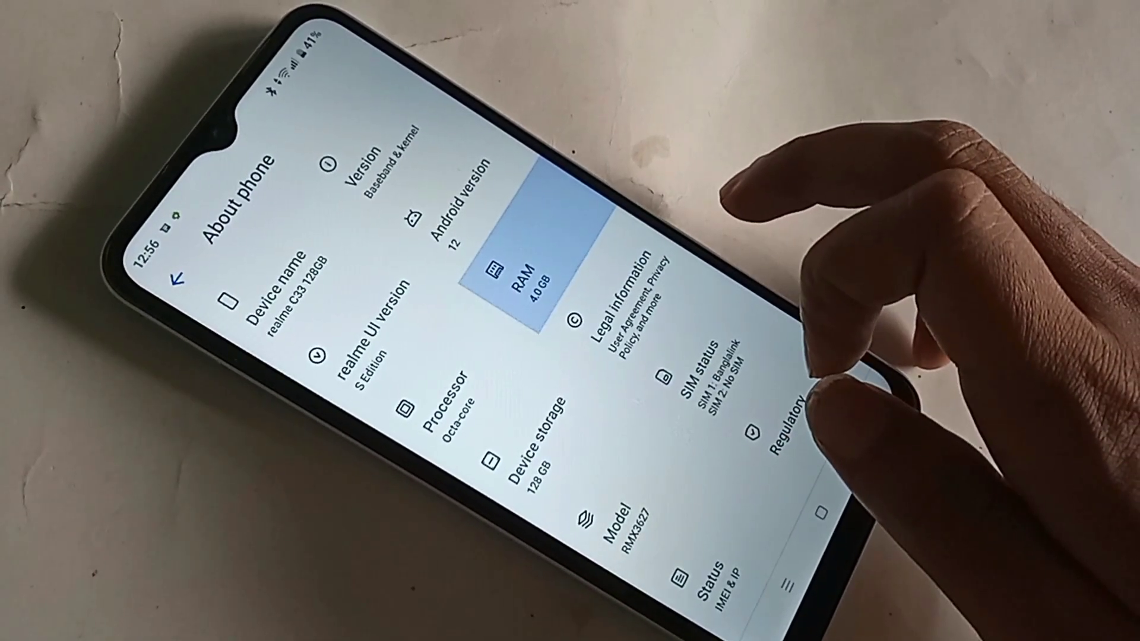
Step: Open the RAM 4.0 GB entry to reach the RAM expansion page
{"action": "left_click", "coordinate": [516, 276]}
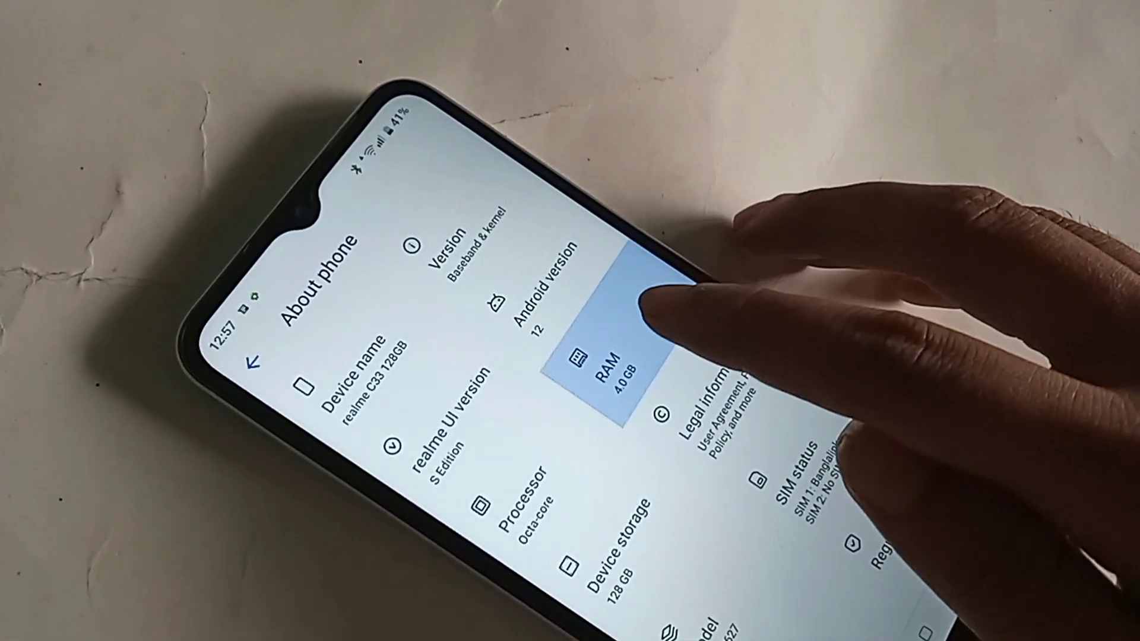
{"action": "left_click", "coordinate": [603, 363]}
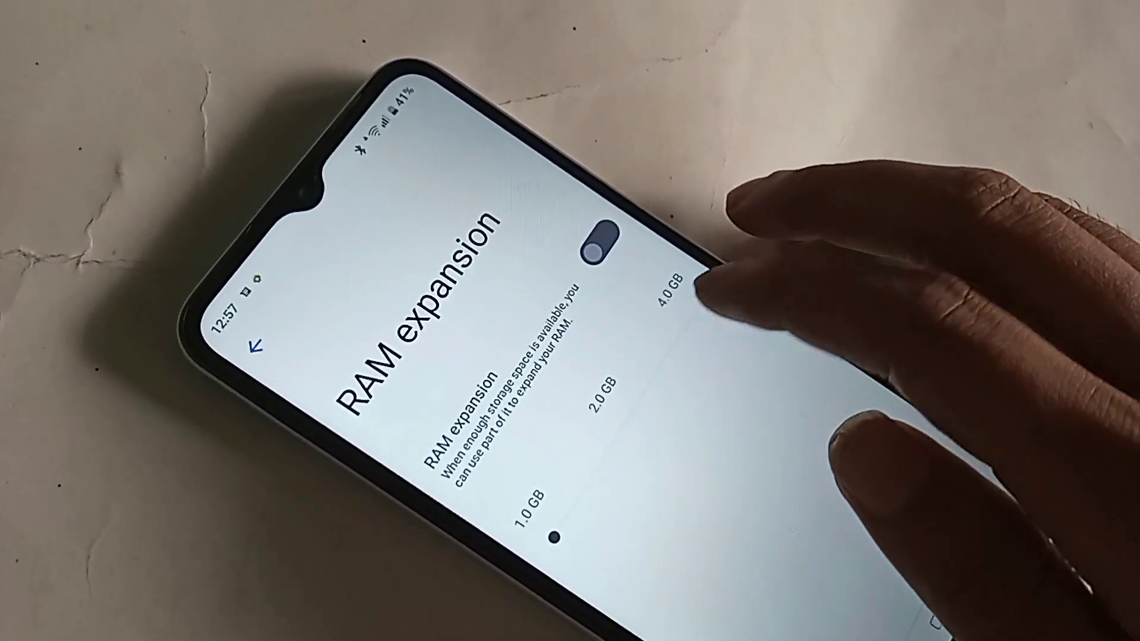
Step: Switch RAM expansion on at 2.0 GB
{"action": "left_click", "coordinate": [607, 246]}
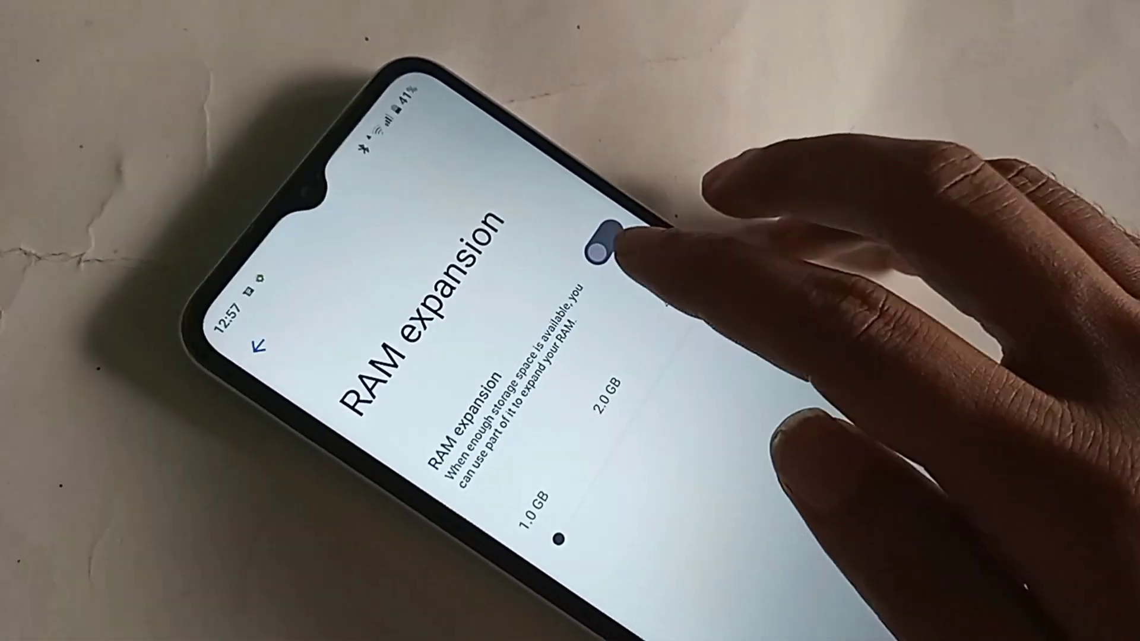
{"action": "left_click", "coordinate": [607, 243]}
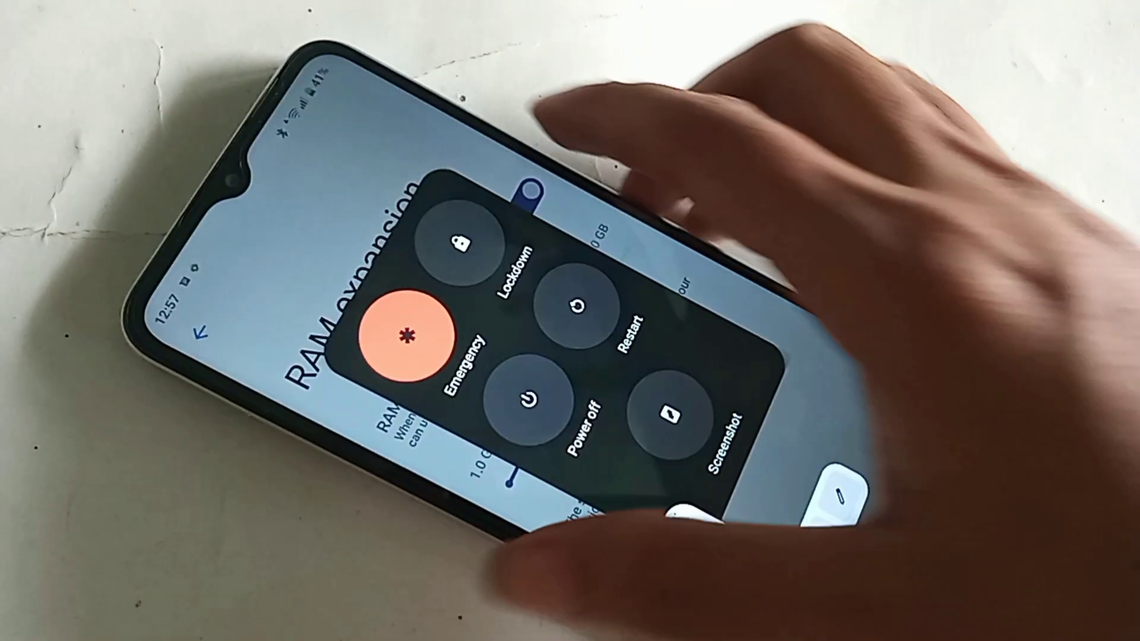
Step: Restart the phone from the power menu and confirm the restart
{"action": "left_click", "coordinate": [687, 415]}
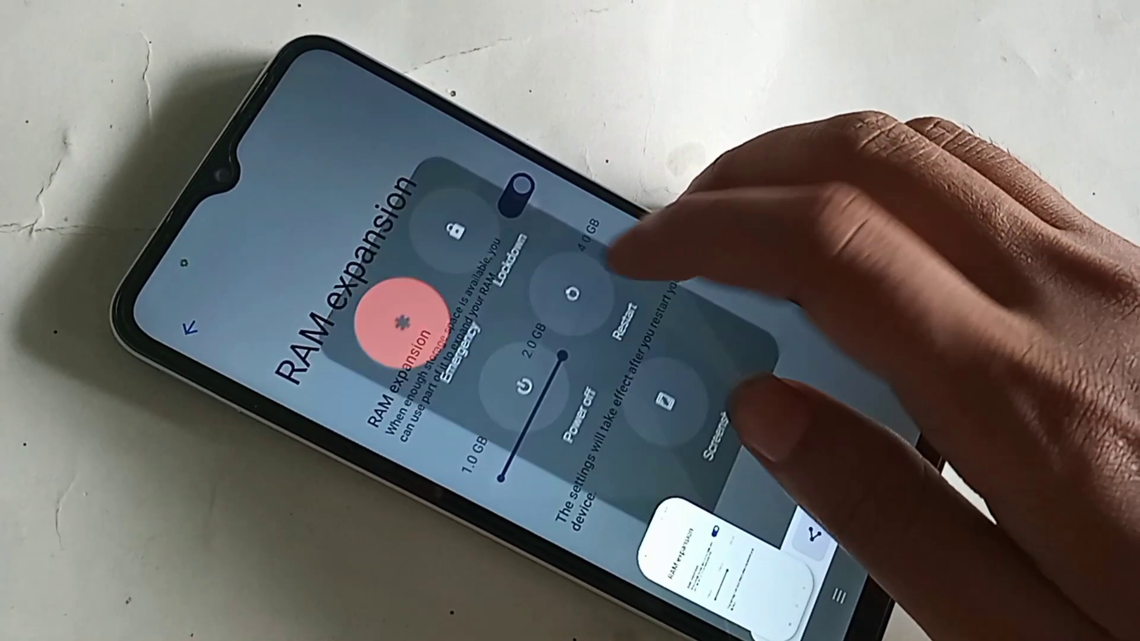
{"action": "left_click", "coordinate": [574, 291]}
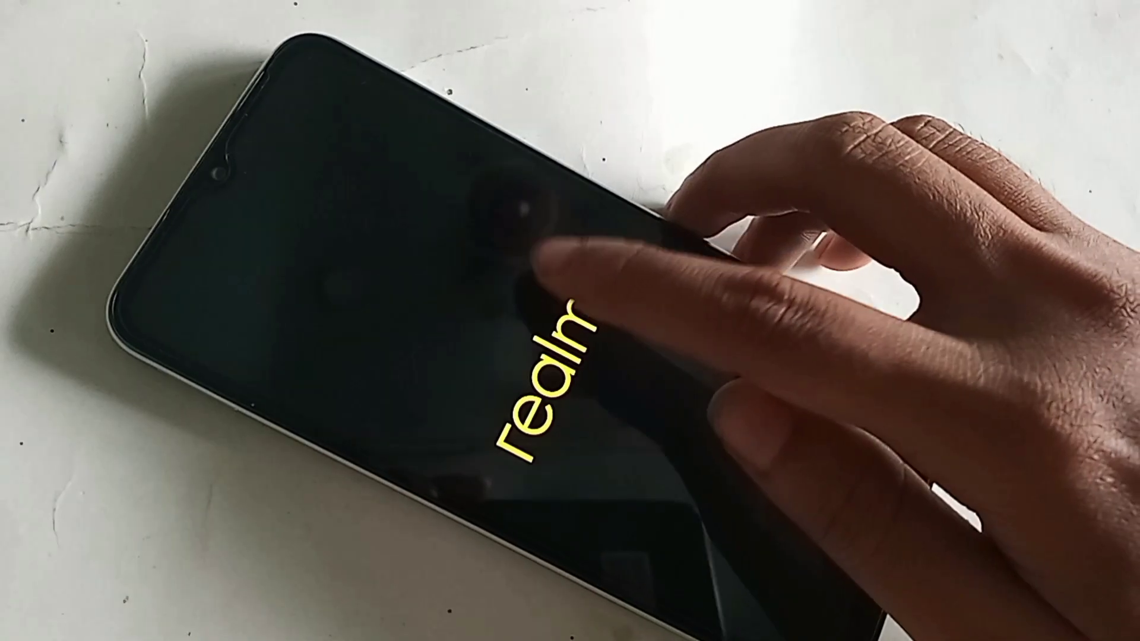